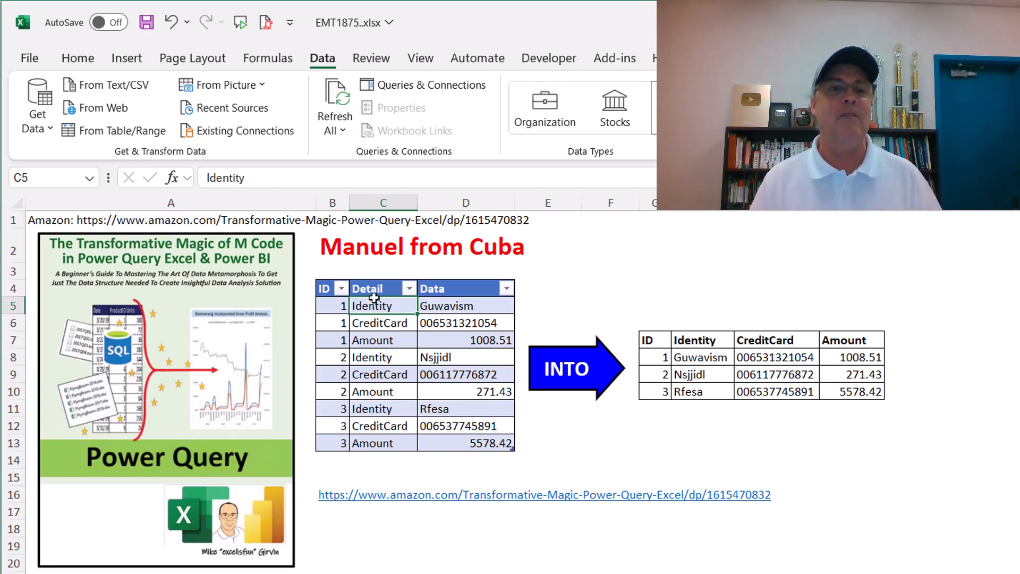
pyautogui.moveTo(367, 269)
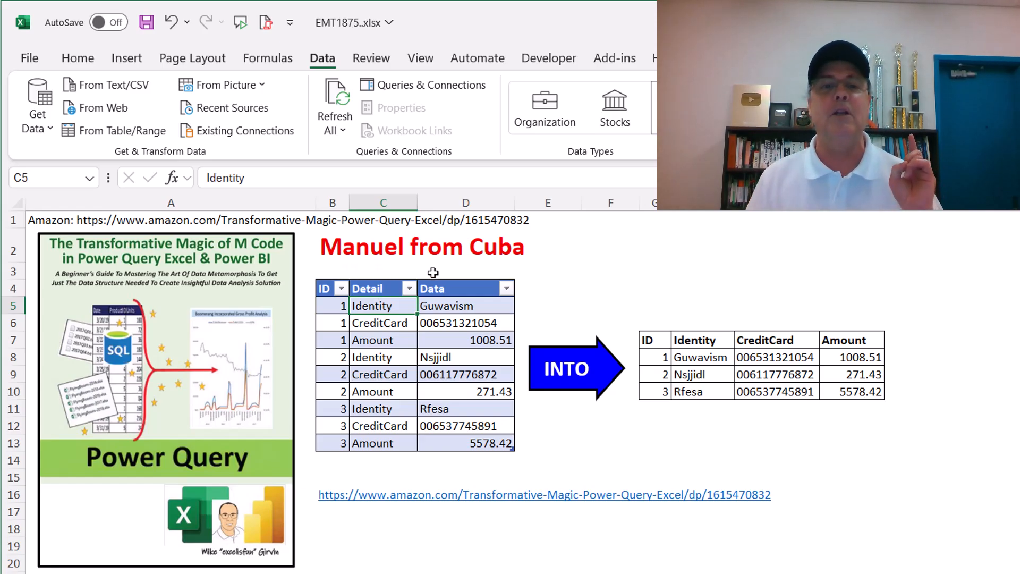
pyautogui.moveTo(434, 370)
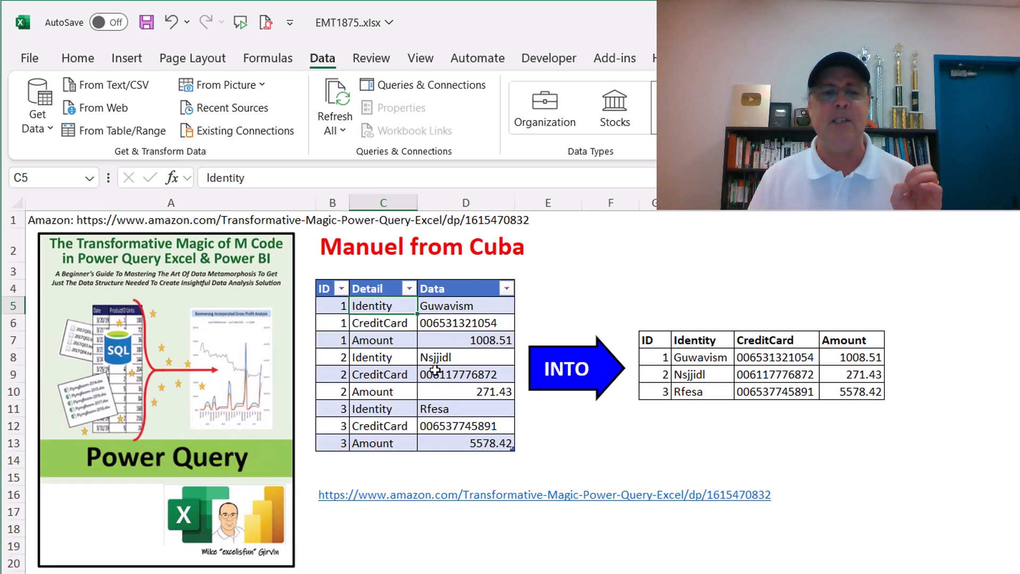
# - Review the stacked record cells, keep the WRAPROWS formula unchanged, and select a cell inside fData
pyautogui.click(332, 305)
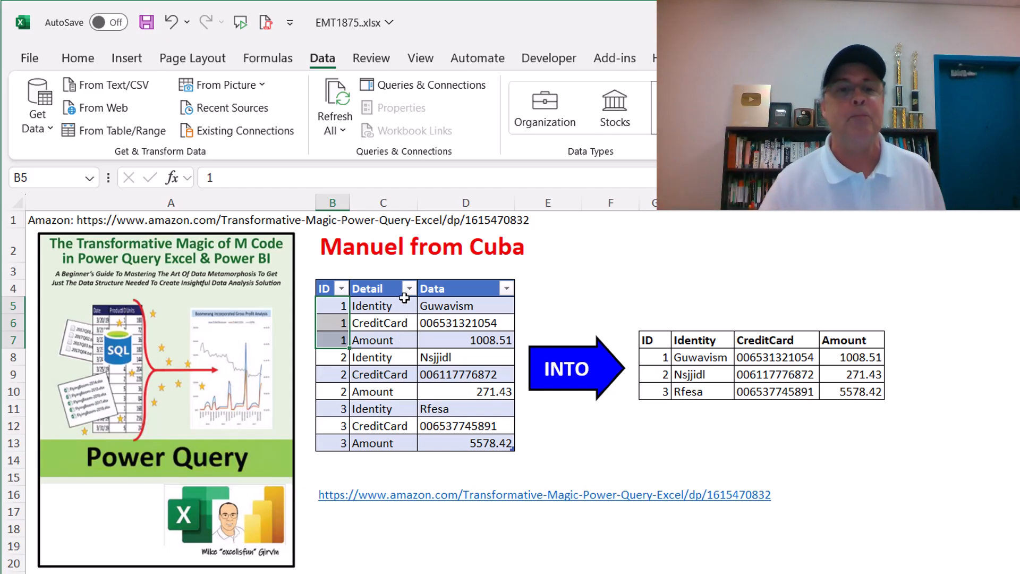
pyautogui.click(383, 306)
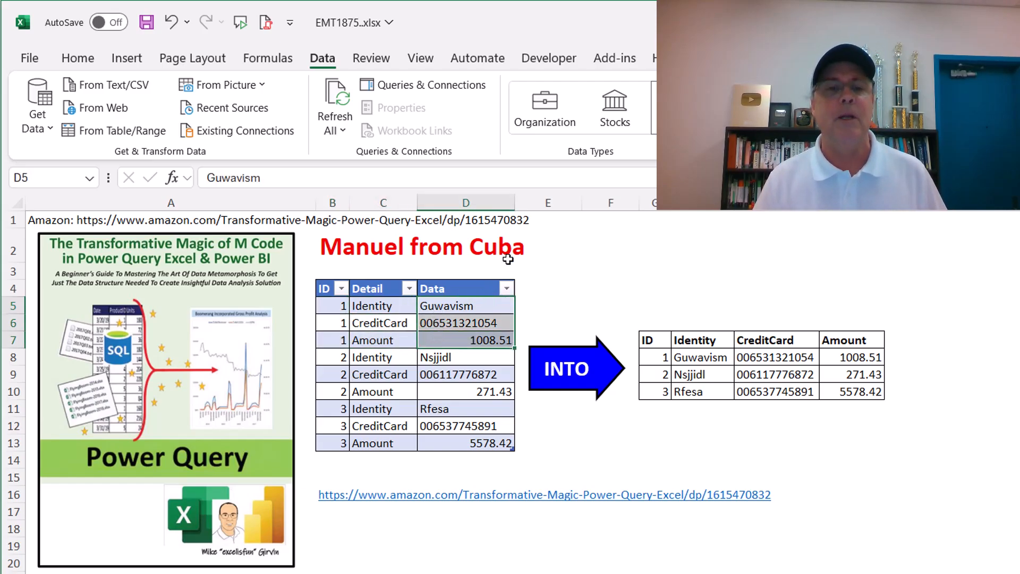
pyautogui.moveTo(668, 327)
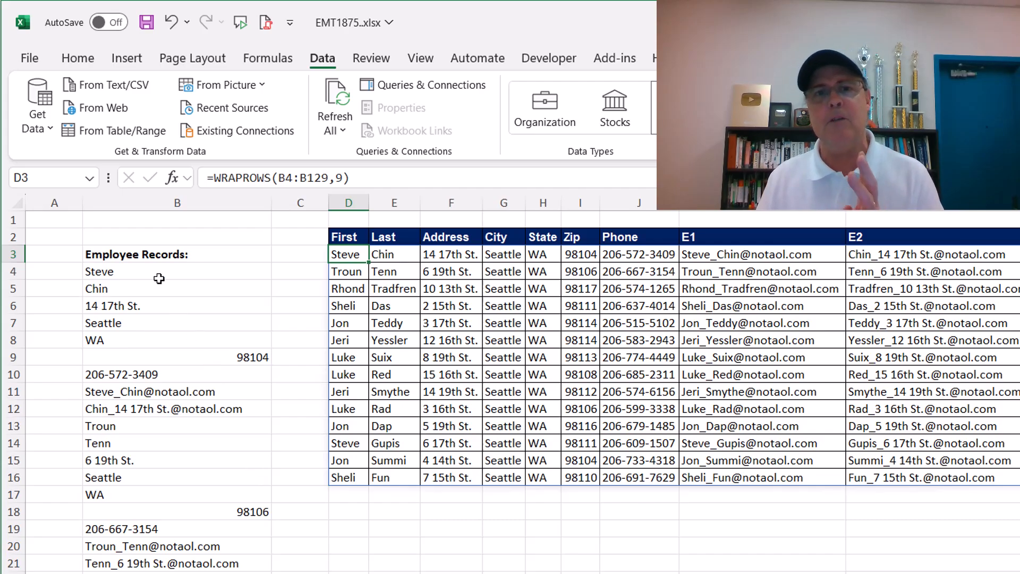
pyautogui.moveTo(176, 271); pyautogui.dragTo(177, 408)
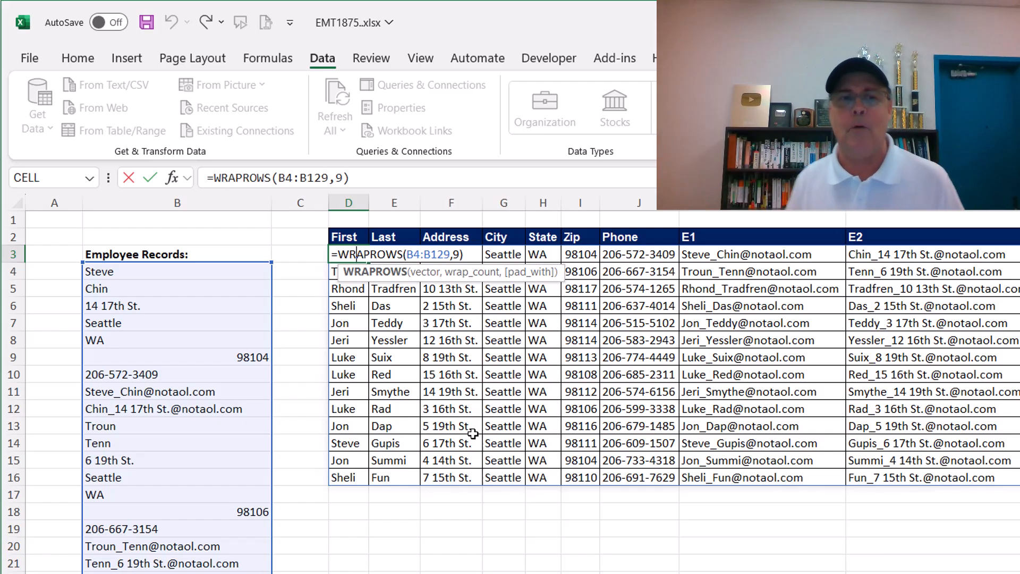
pyautogui.press('Enter')
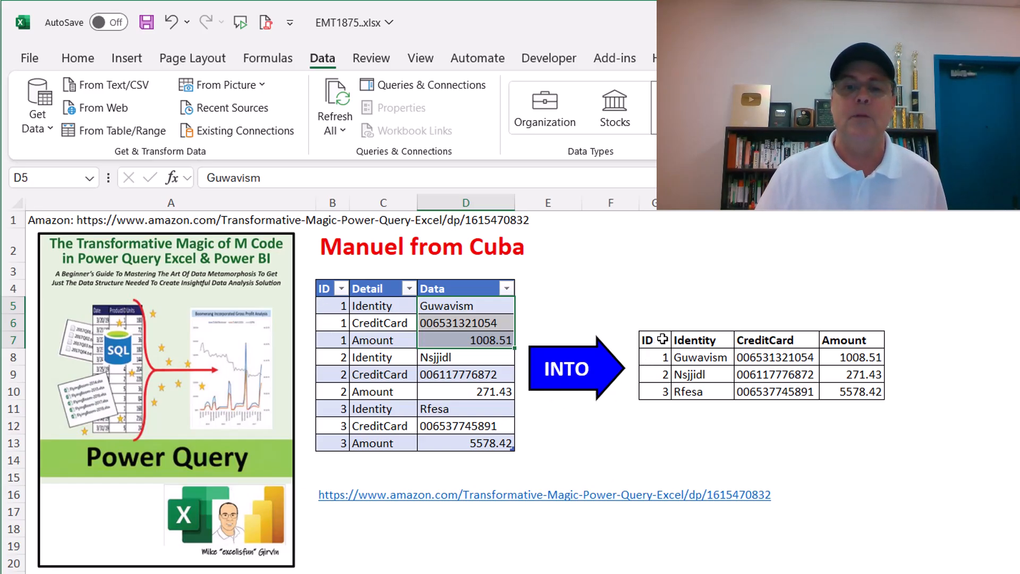
pyautogui.moveTo(342, 392)
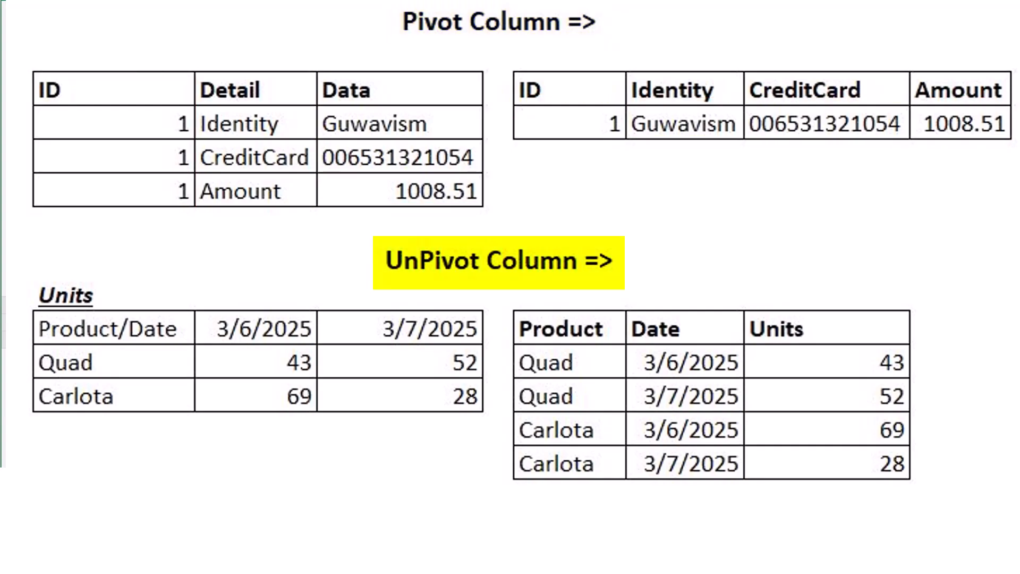
pyautogui.moveTo(203, 347); pyautogui.dragTo(479, 380)
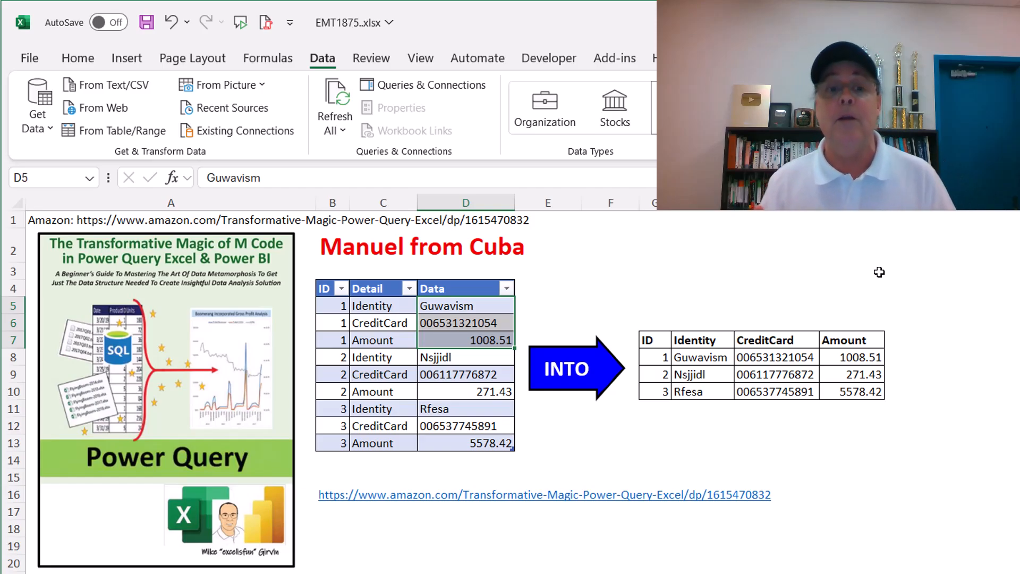
pyautogui.moveTo(643, 315)
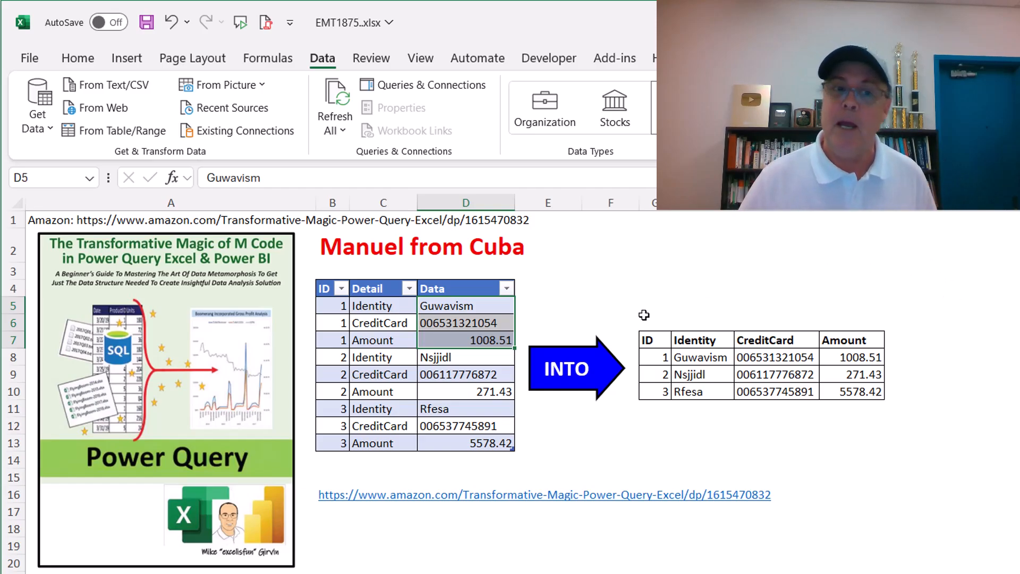
pyautogui.click(383, 305)
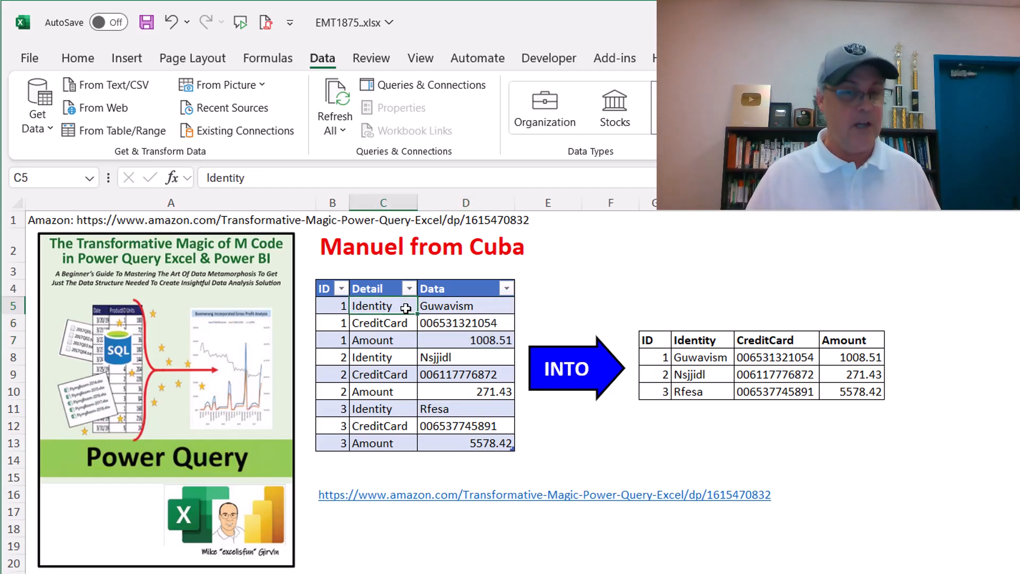
pyautogui.moveTo(167, 162)
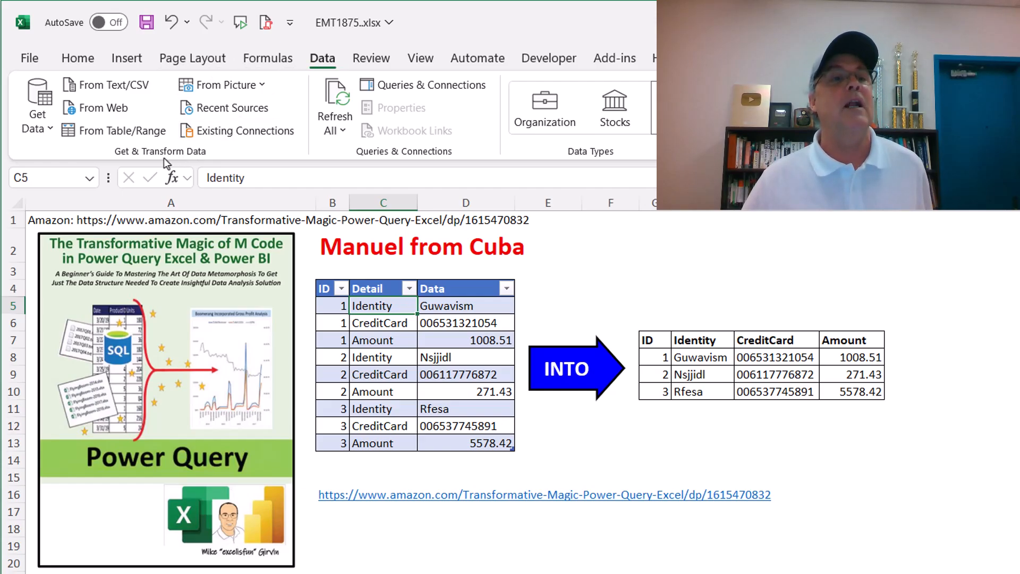
pyautogui.moveTo(109, 134)
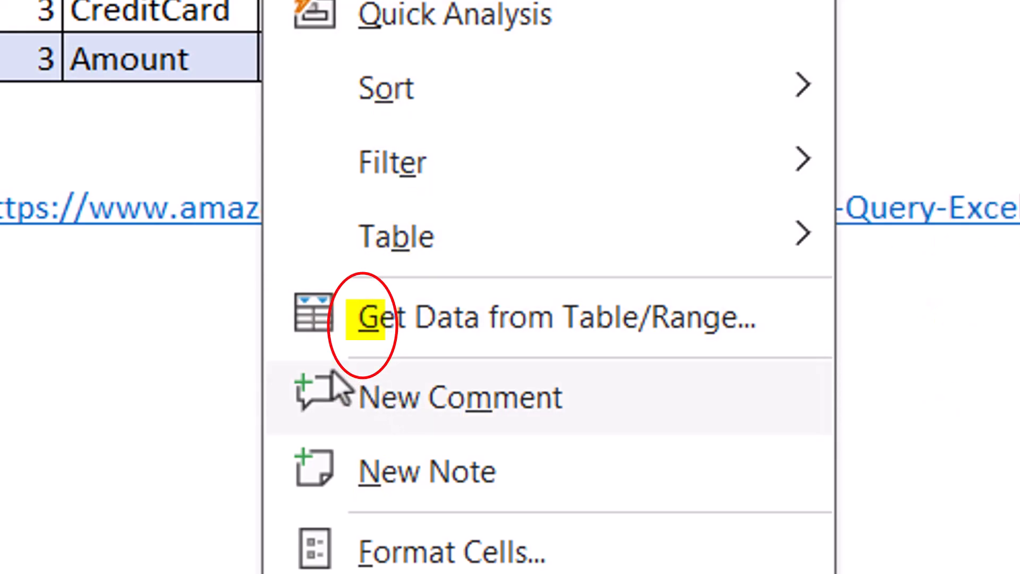
pyautogui.moveTo(462, 397)
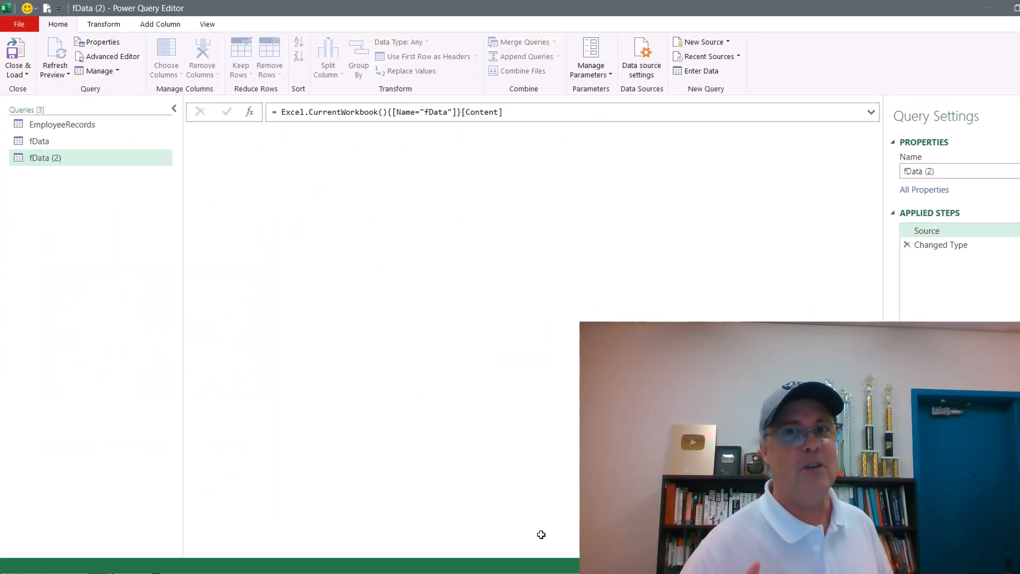
# - Pivot the Detail column with Data as the values column and Don't Aggregate
pyautogui.click(940, 244)
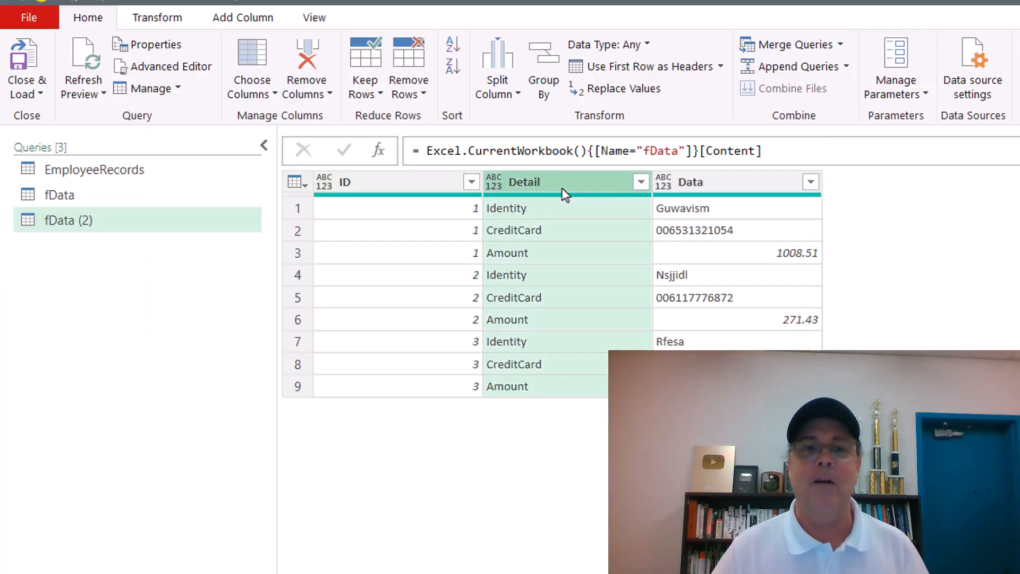
pyautogui.moveTo(557, 209)
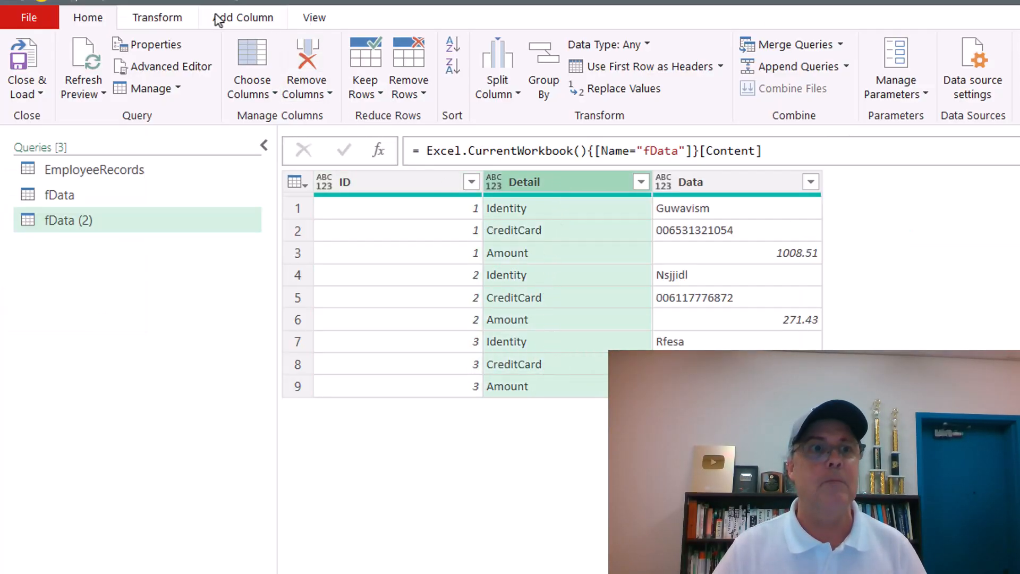
pyautogui.click(157, 17)
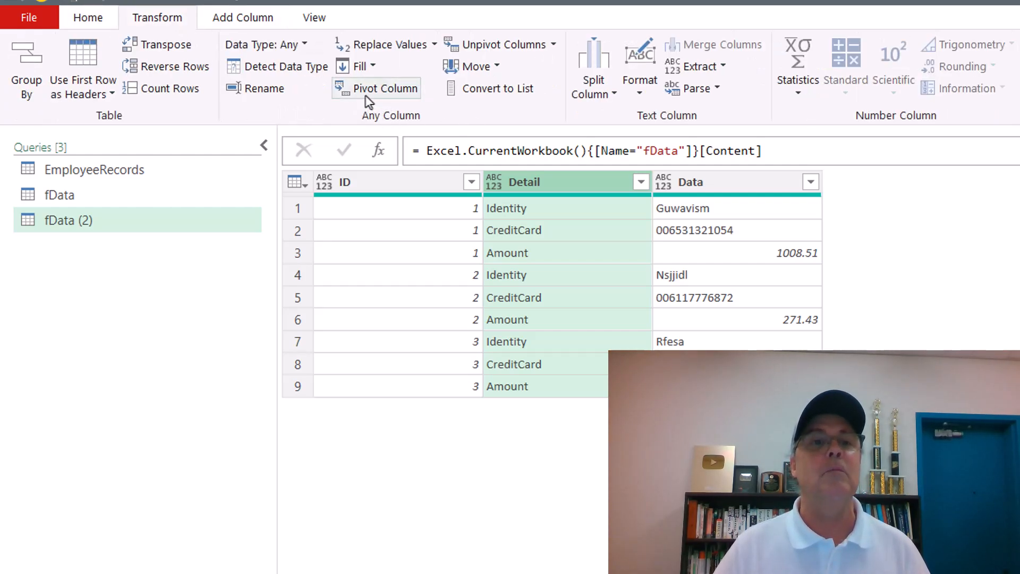
pyautogui.click(385, 88)
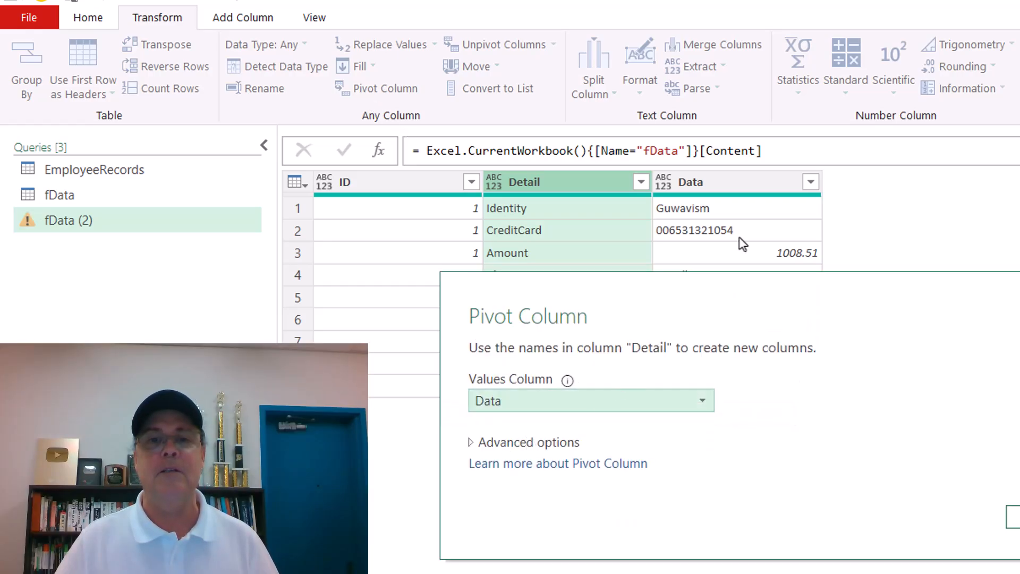
pyautogui.moveTo(523, 451)
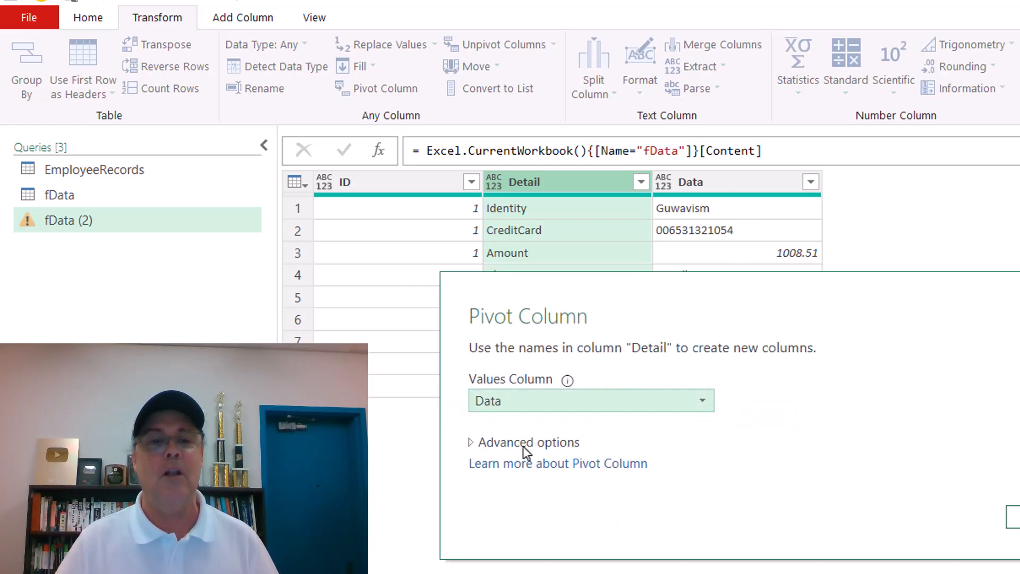
pyautogui.click(521, 443)
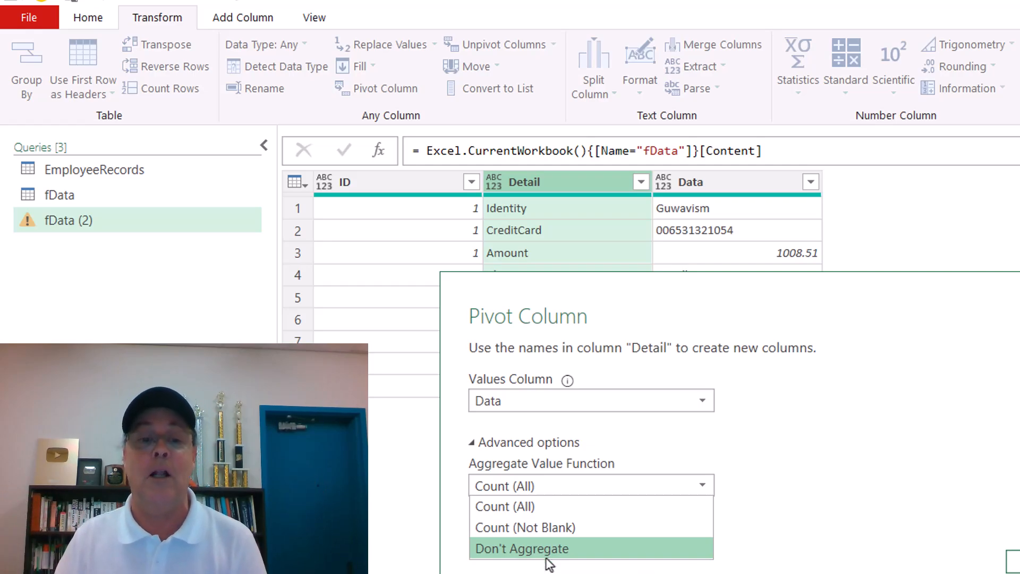
pyautogui.click(522, 548)
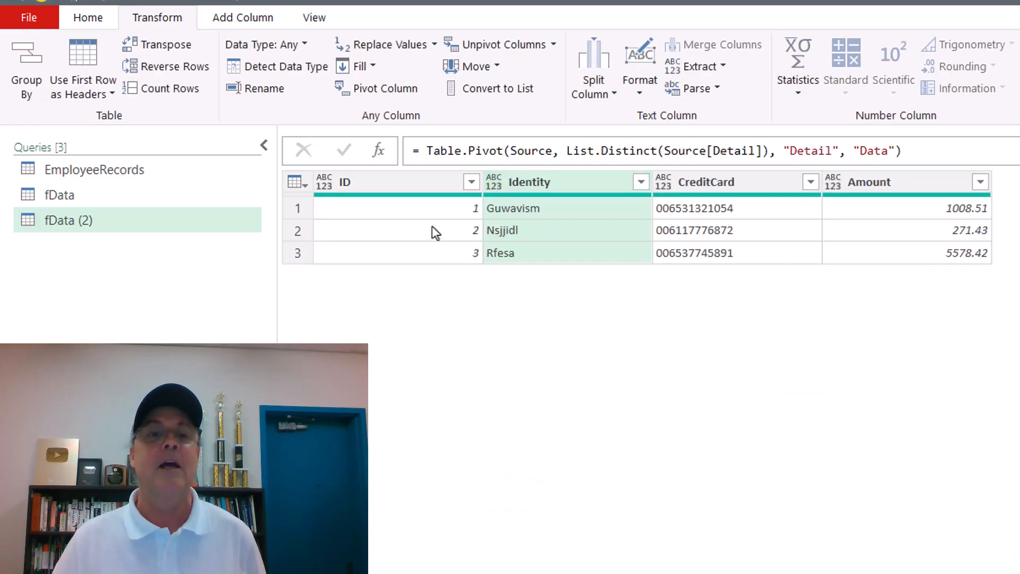
pyautogui.moveTo(915, 180)
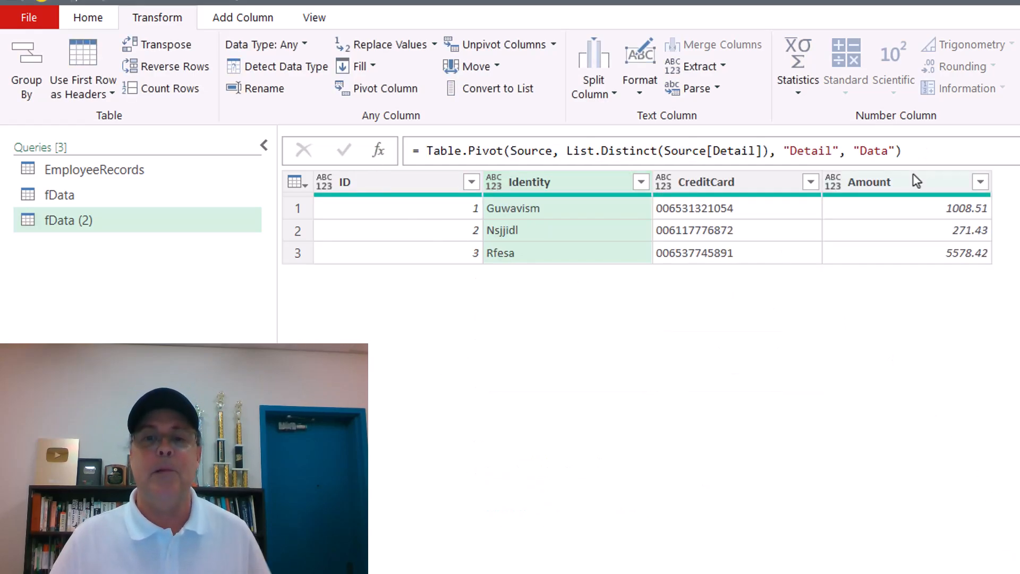
# - Detect data types on all pivoted columns, then set CreditCard to Text, replacing the current conversion
pyautogui.click(883, 182)
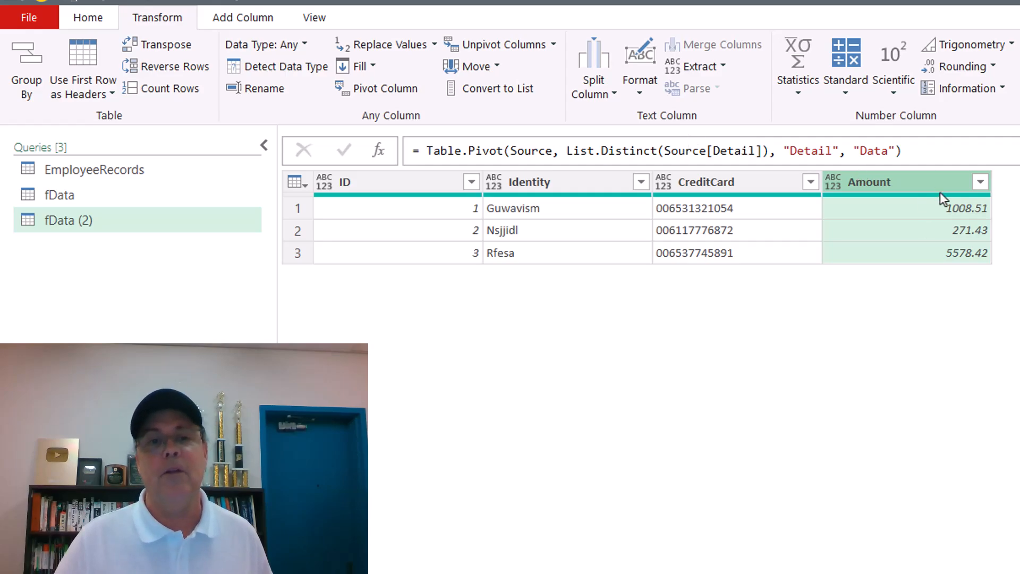
pyautogui.press('shift')
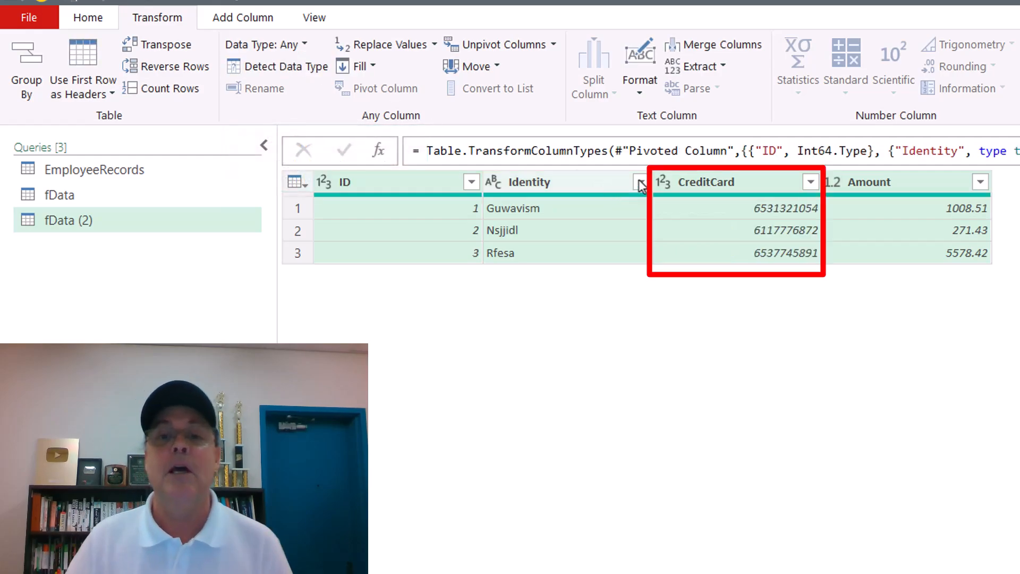
pyautogui.moveTo(889, 378)
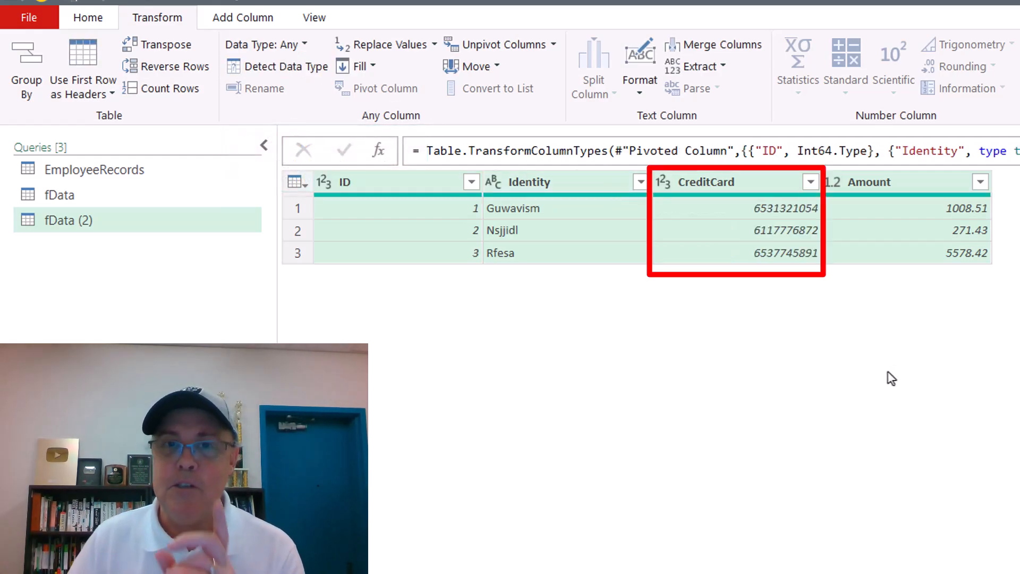
pyautogui.click(662, 182)
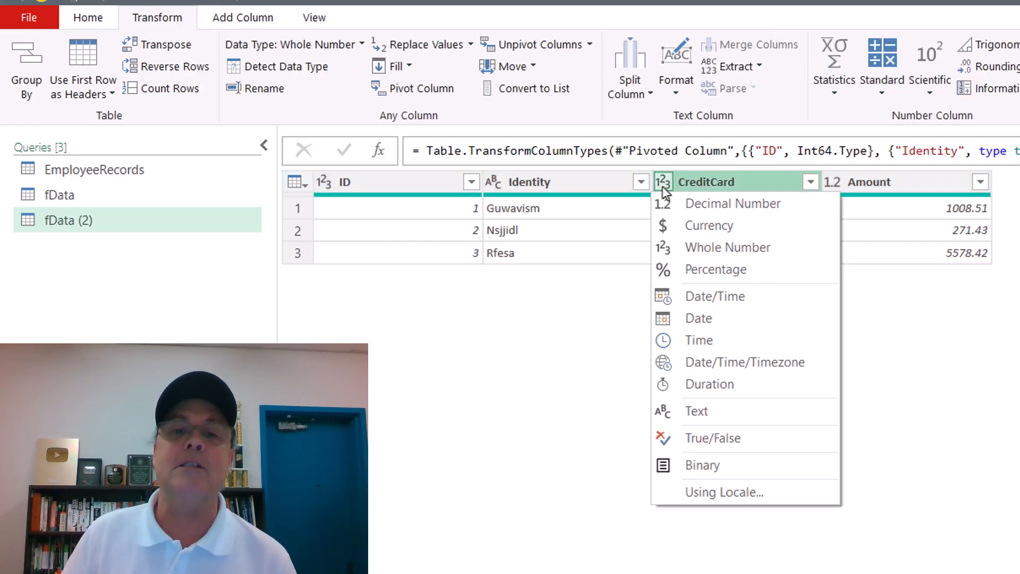
pyautogui.moveTo(730, 421)
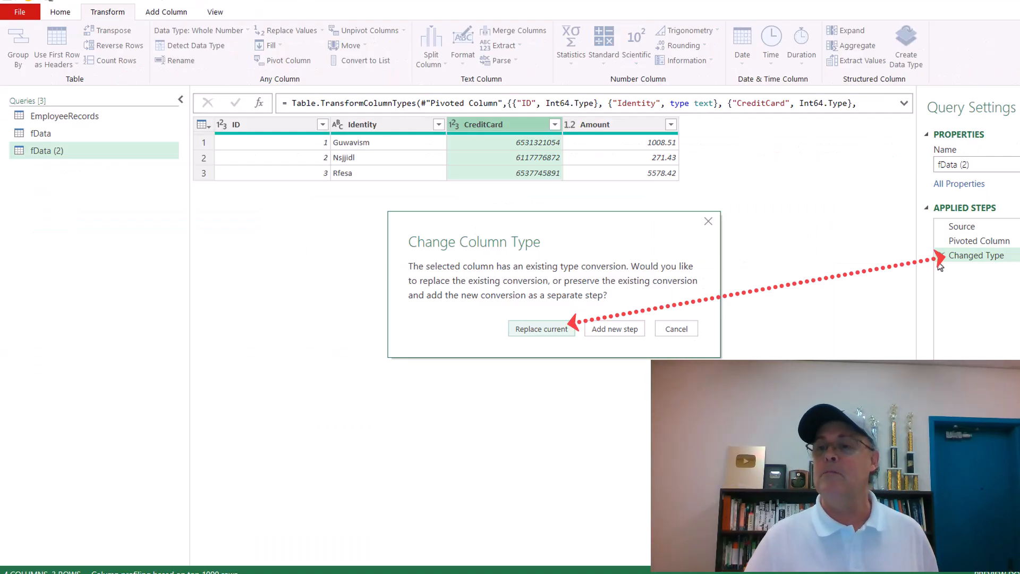
pyautogui.click(541, 328)
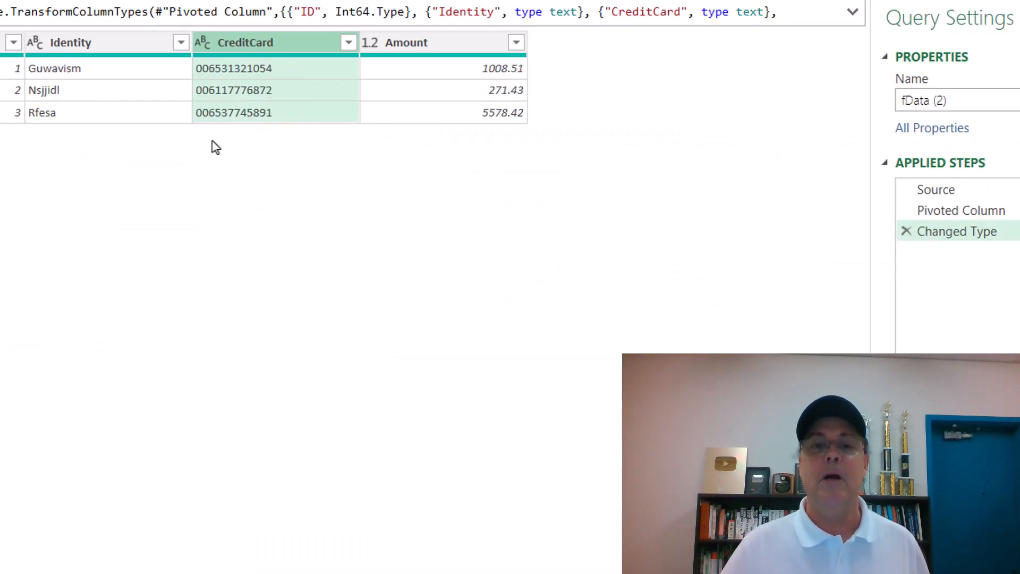
pyautogui.click(960, 210)
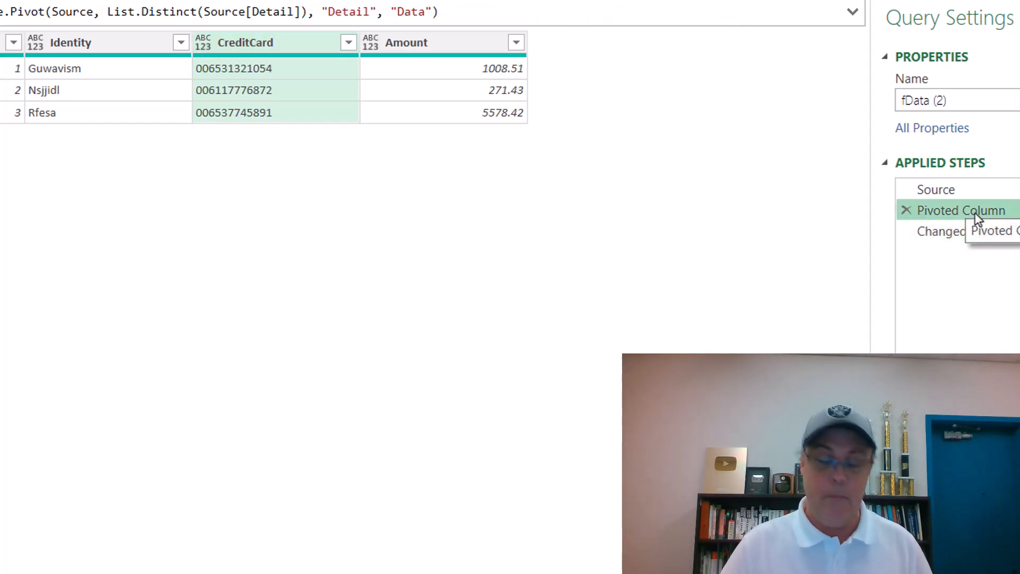
# - Rename the Pivoted Column step to PivotedColumn and start renaming the Changed Type step
pyautogui.press('F2')
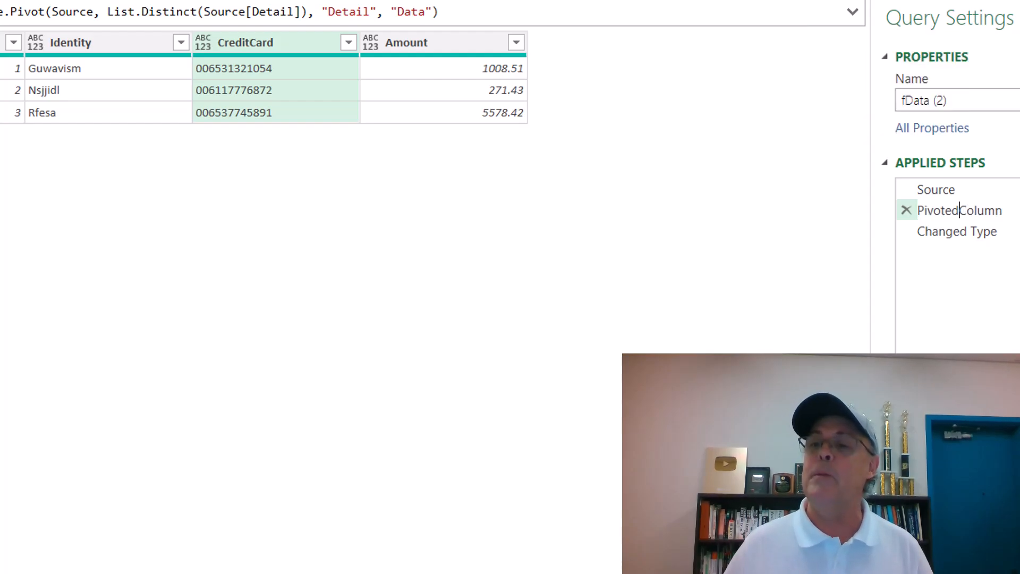
pyautogui.click(956, 231)
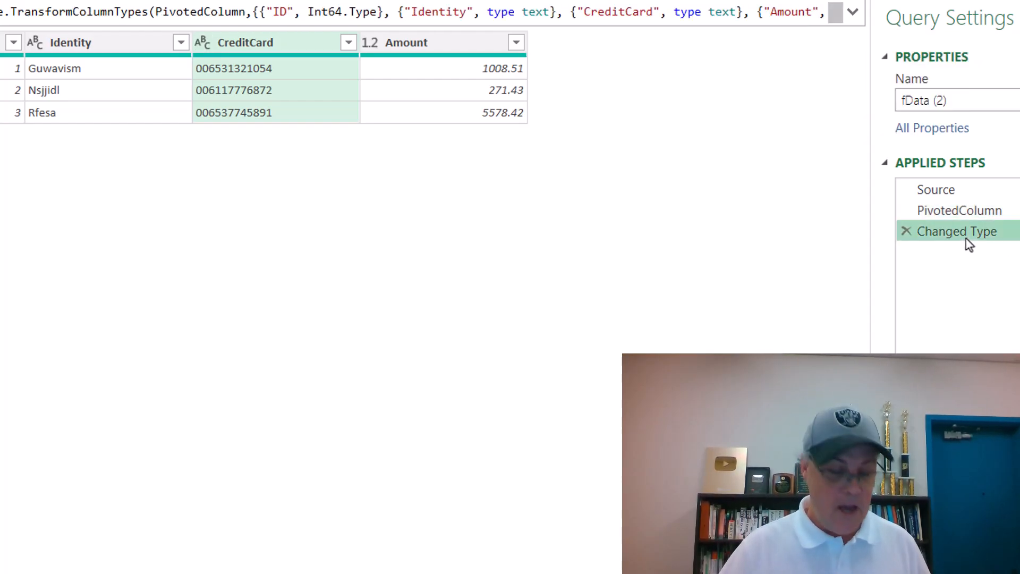
pyautogui.doubleClick(958, 231)
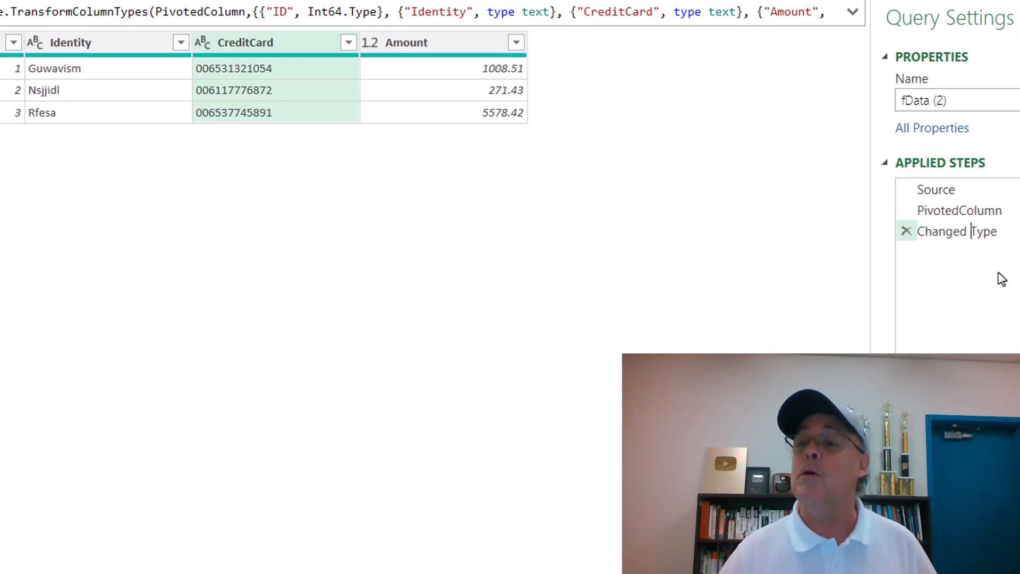
pyautogui.doubleClick(955, 231)
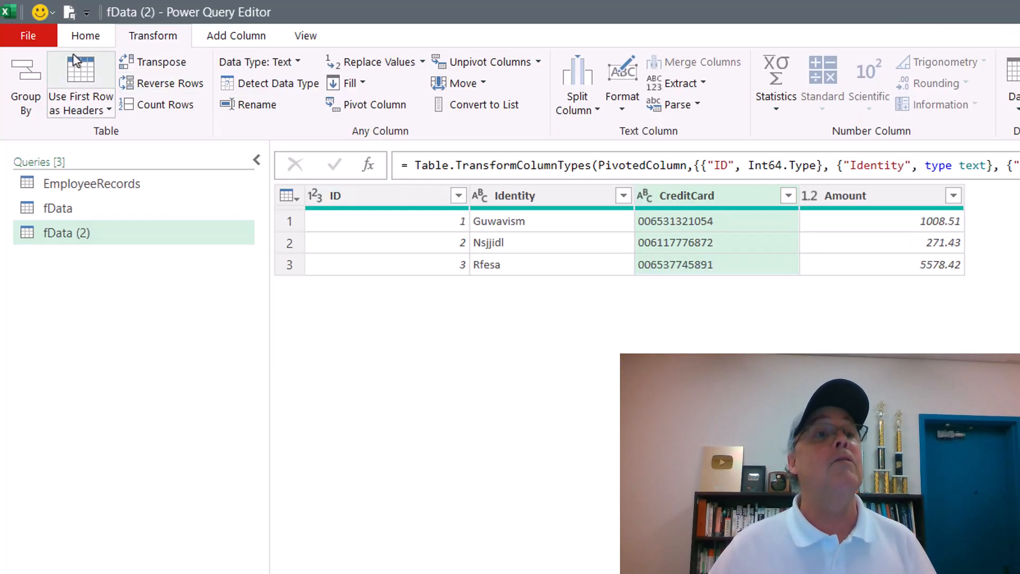
# - View the query's M code in the Advanced Editor, with Source, PivotedColumn and AddDataTypes steps
pyautogui.click(85, 35)
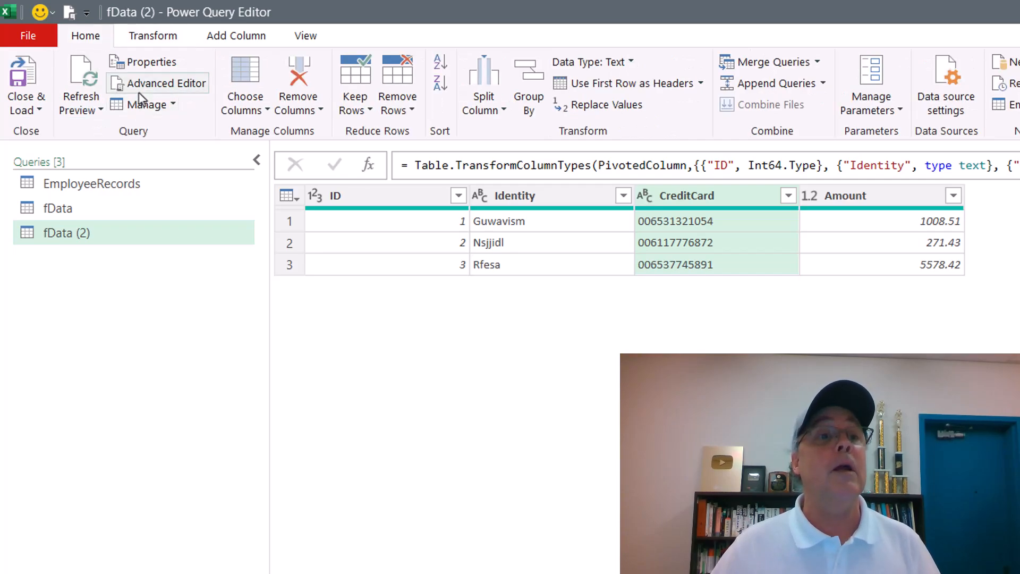
pyautogui.click(166, 83)
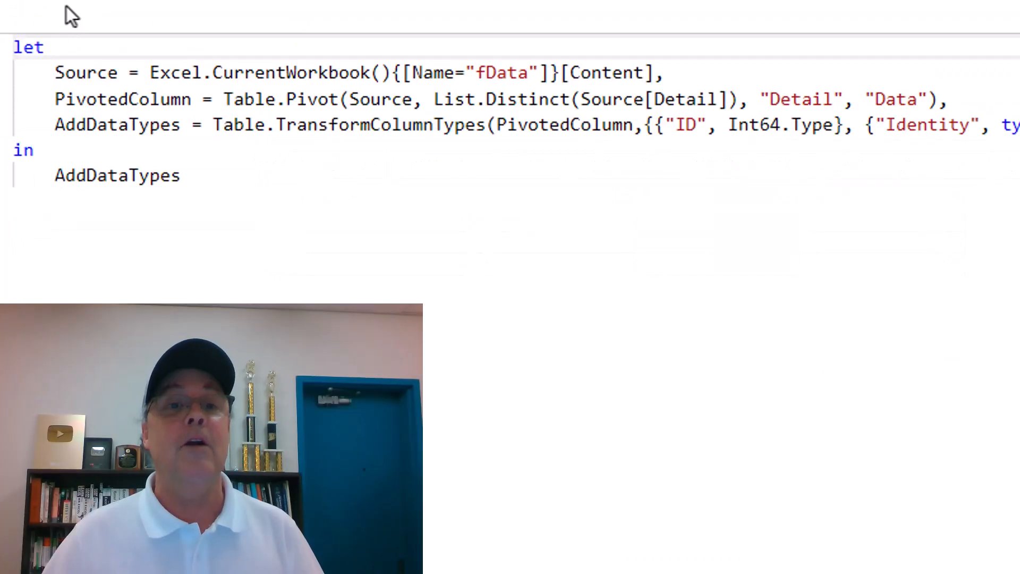
pyautogui.doubleClick(85, 72)
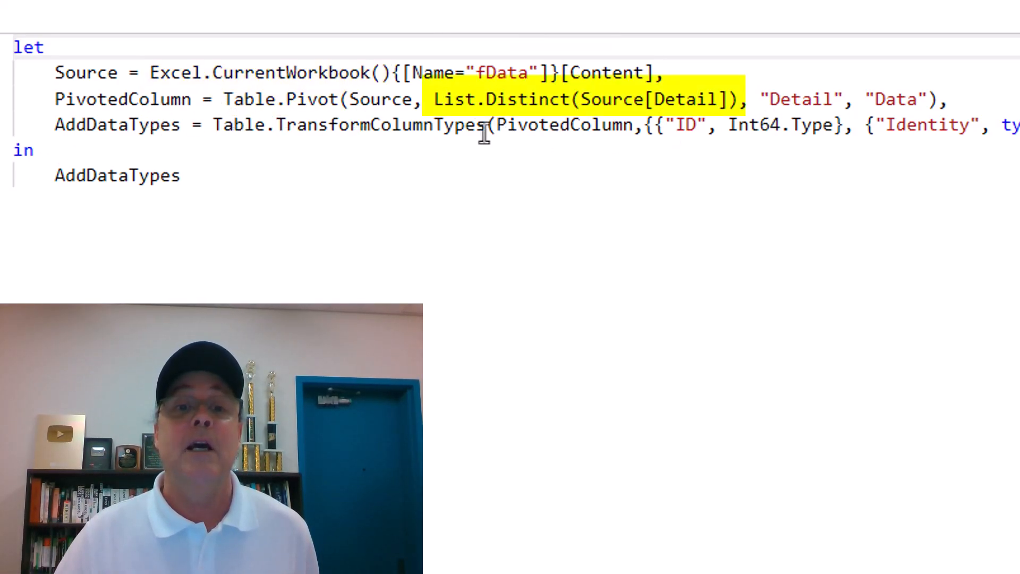
pyautogui.moveTo(443, 104)
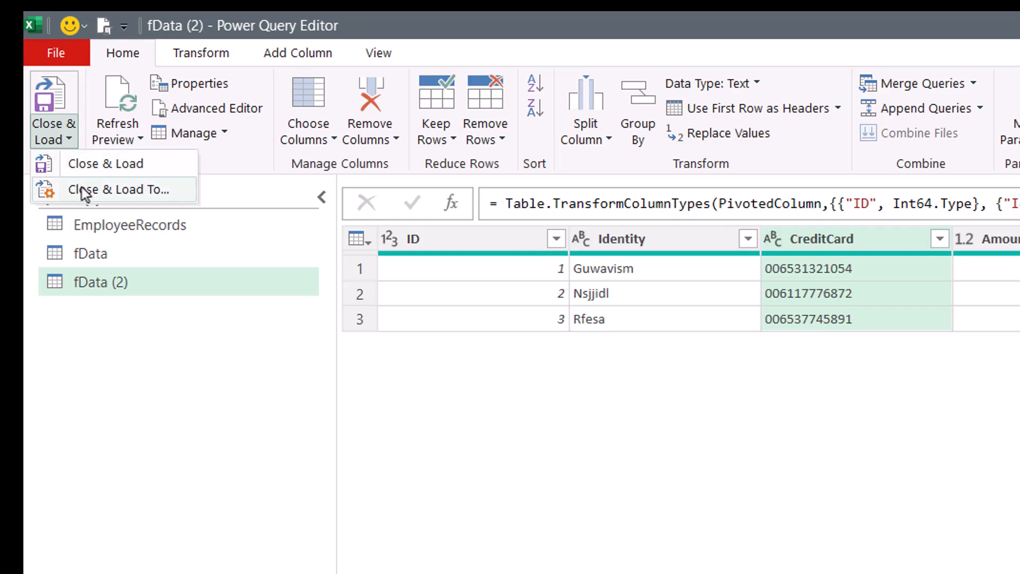
# - Load the query as a table onto the existing worksheet at cell G18
pyautogui.click(116, 190)
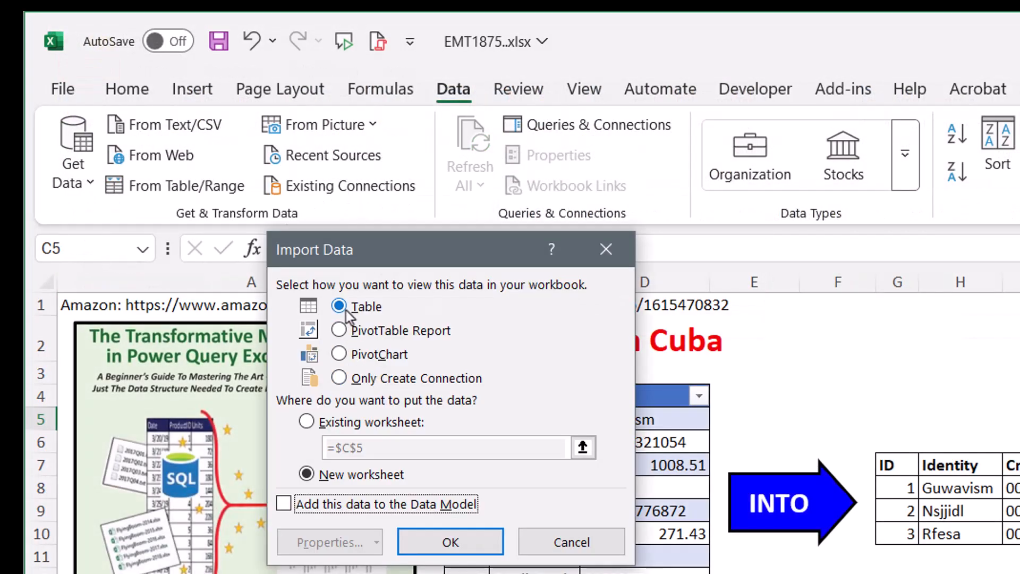
pyautogui.click(305, 422)
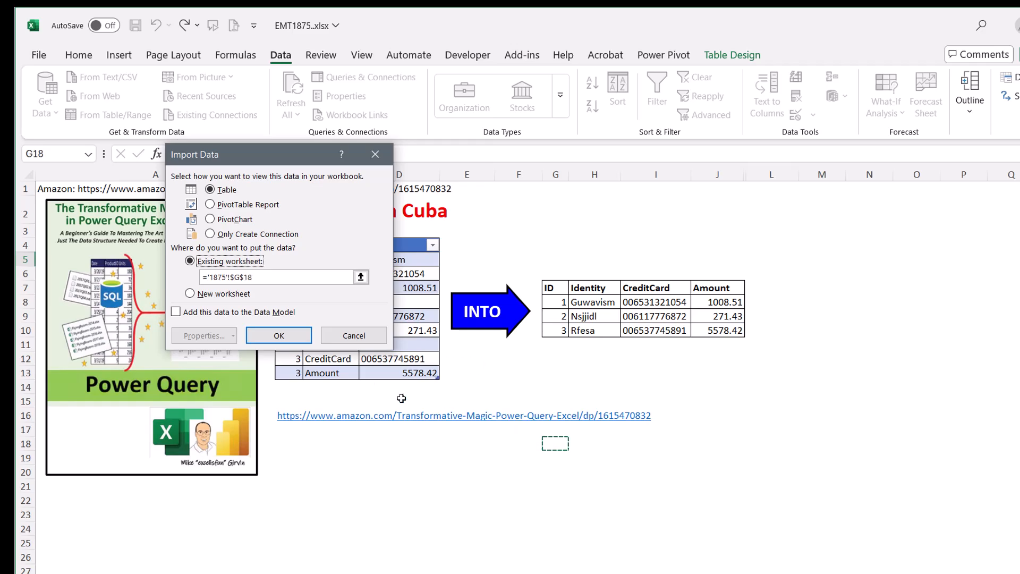
pyautogui.click(278, 335)
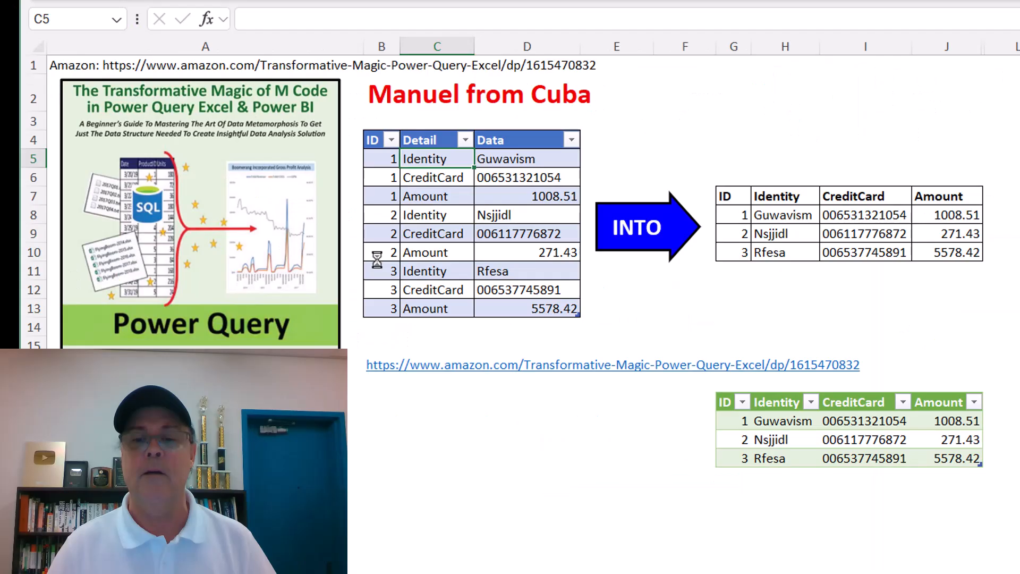